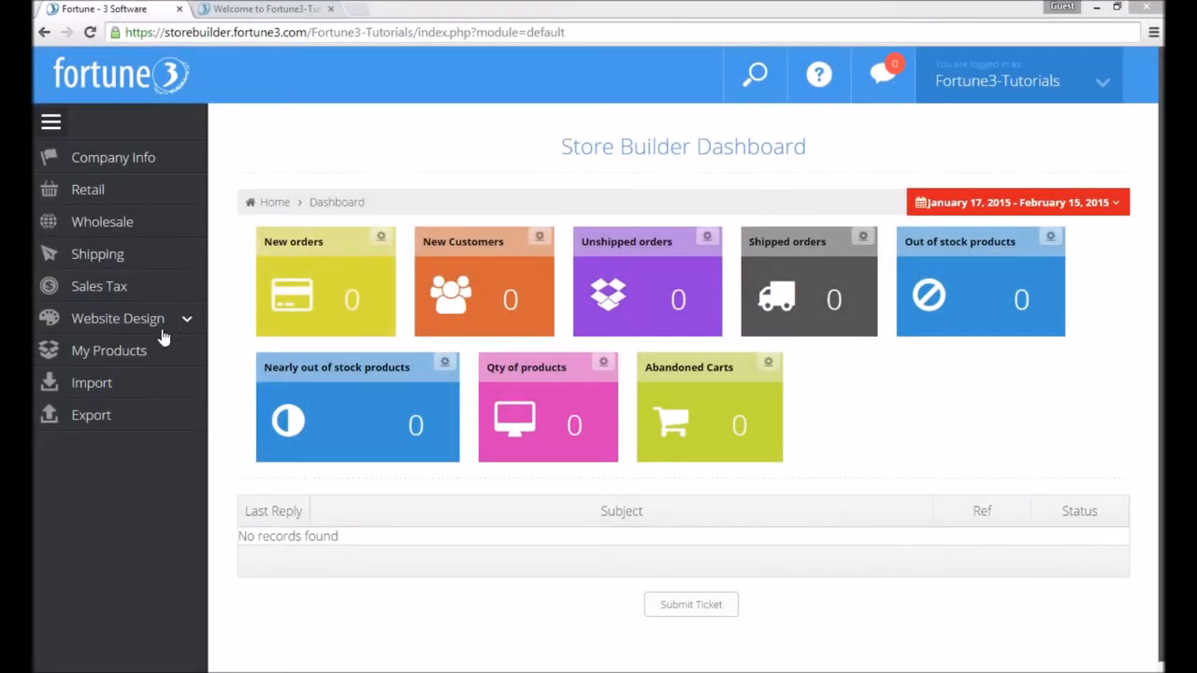
Show the Products Tree View and select the My Products root category
left_click(109, 349)
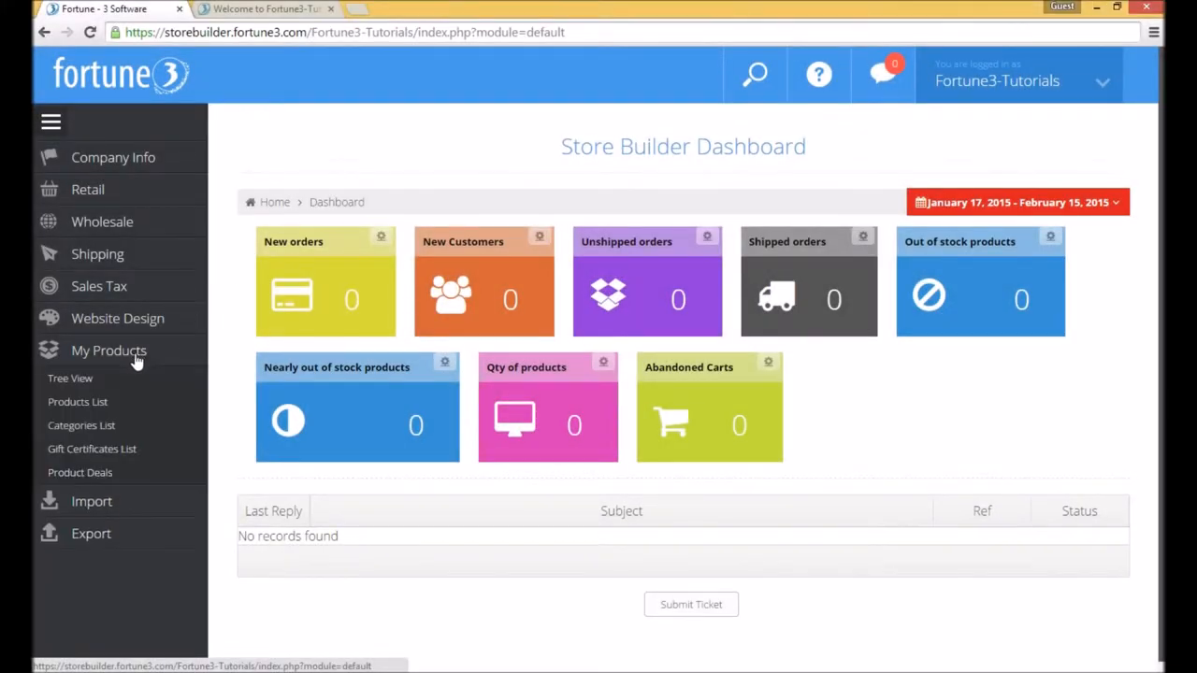
left_click(70, 378)
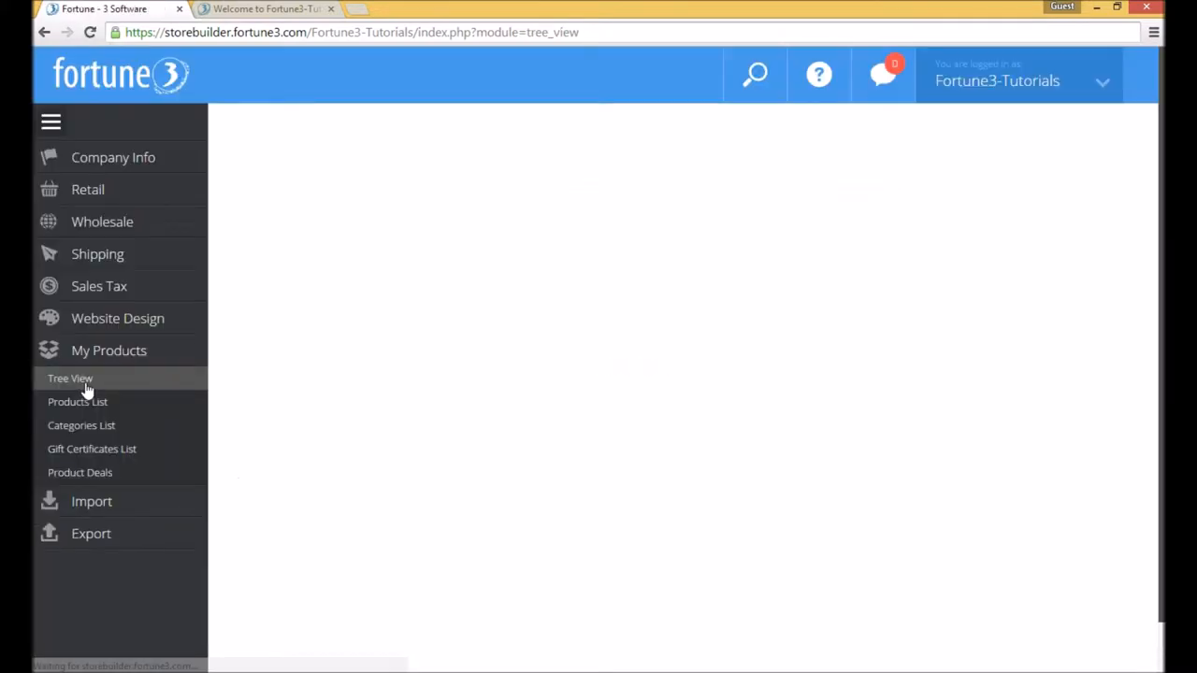
left_click(70, 378)
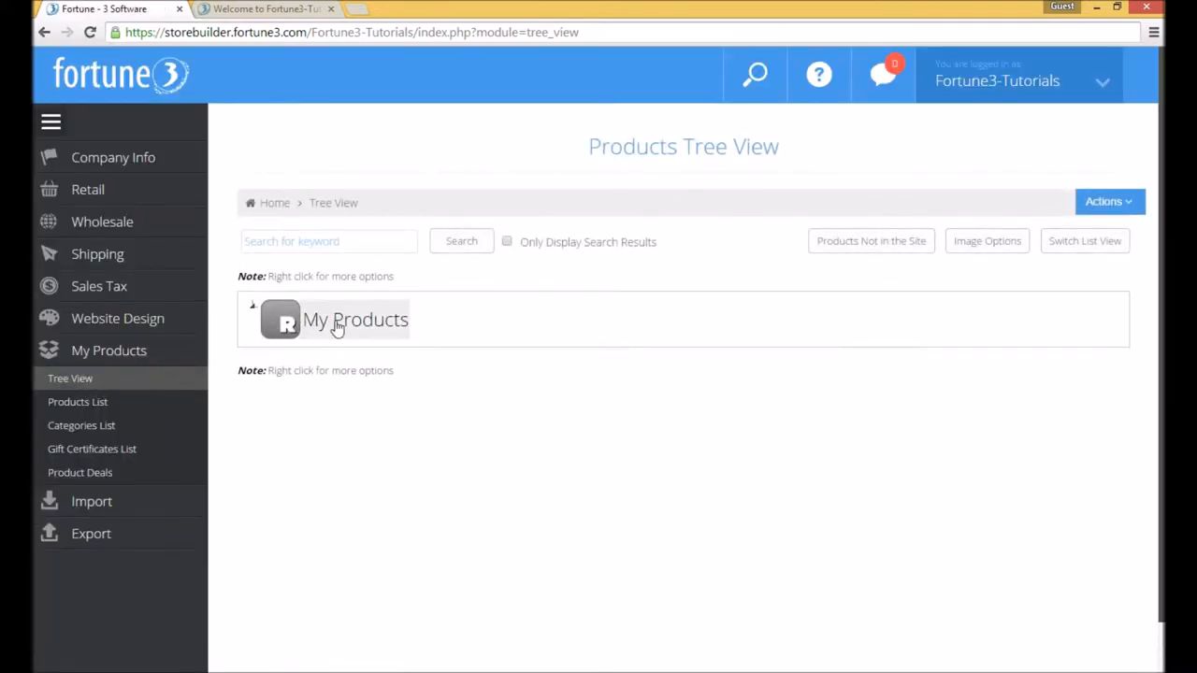
Add a sub-category under My Products named Clothing, described 'Shop for clothing items such as shirts, shoes, and more.'
right_click(355, 319)
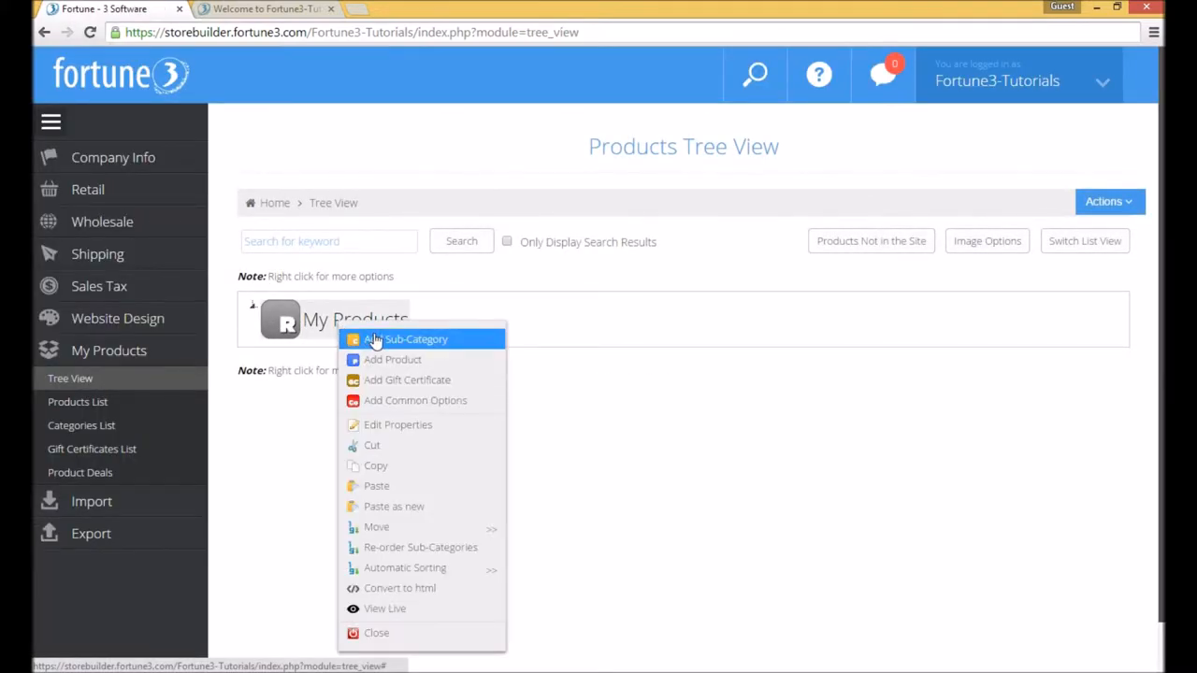
left_click(416, 339)
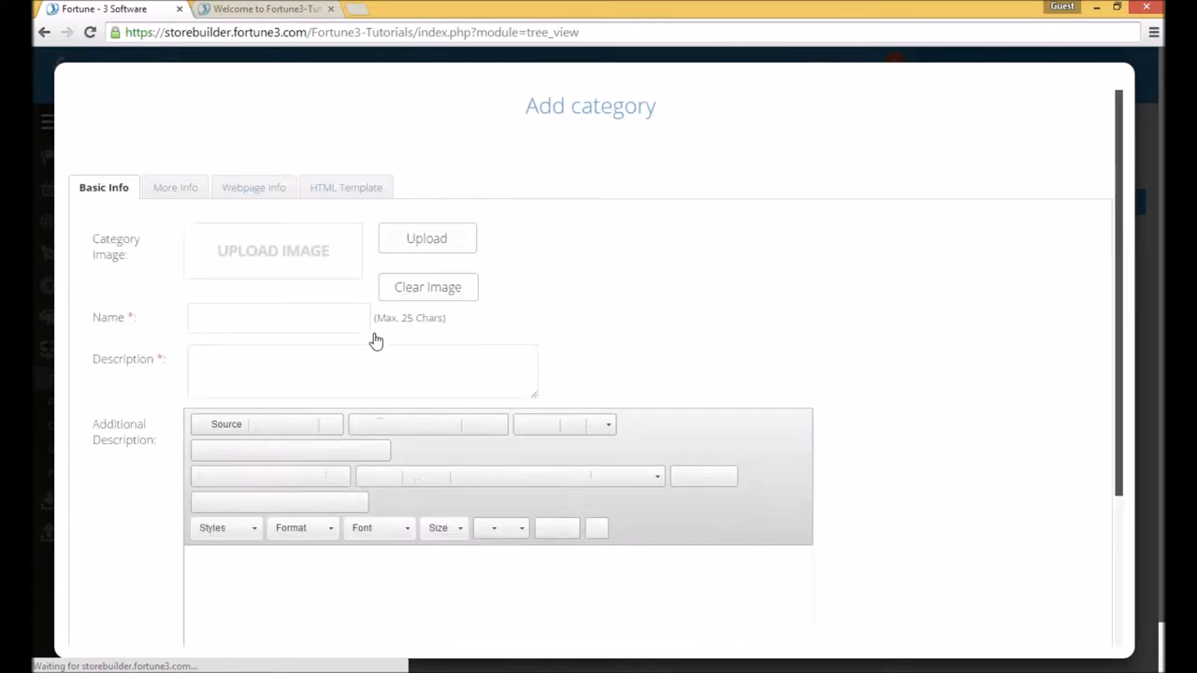
left_click(278, 317)
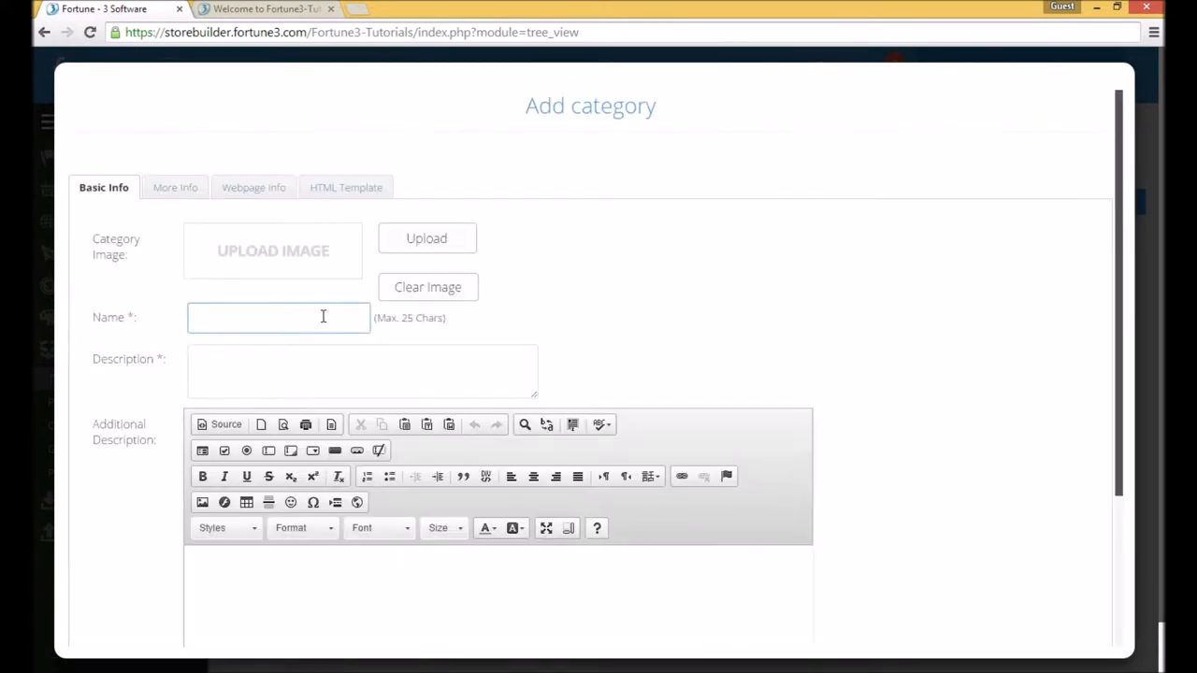
type("Clothing")
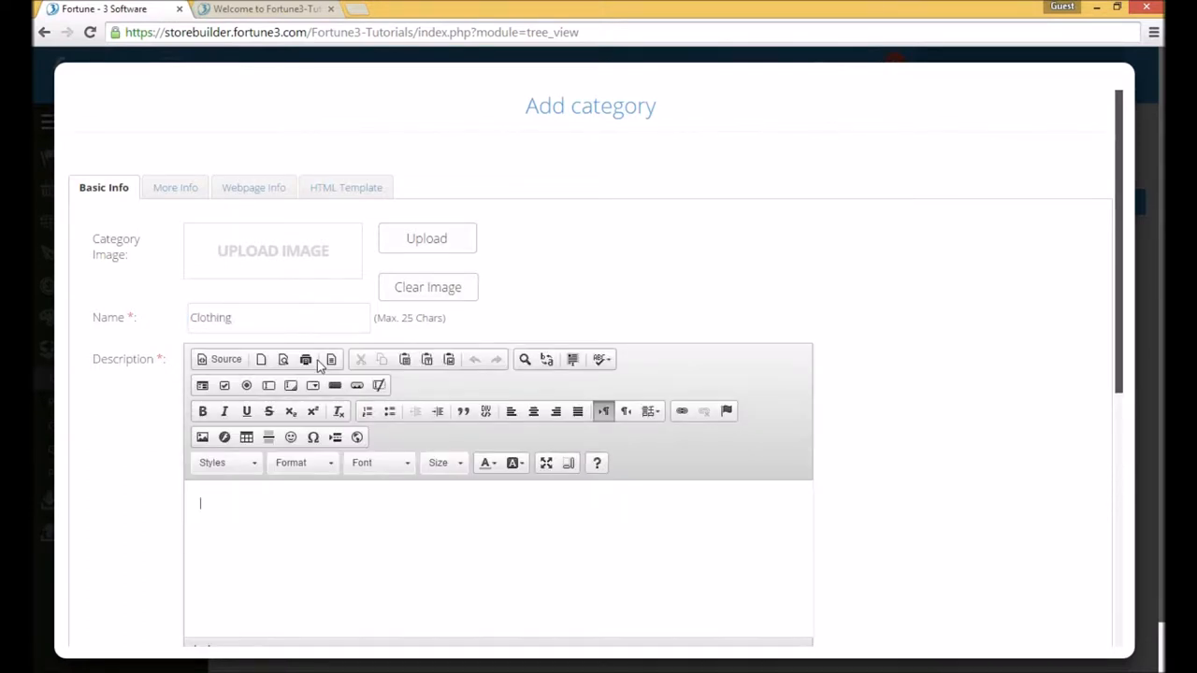
type("Shop")
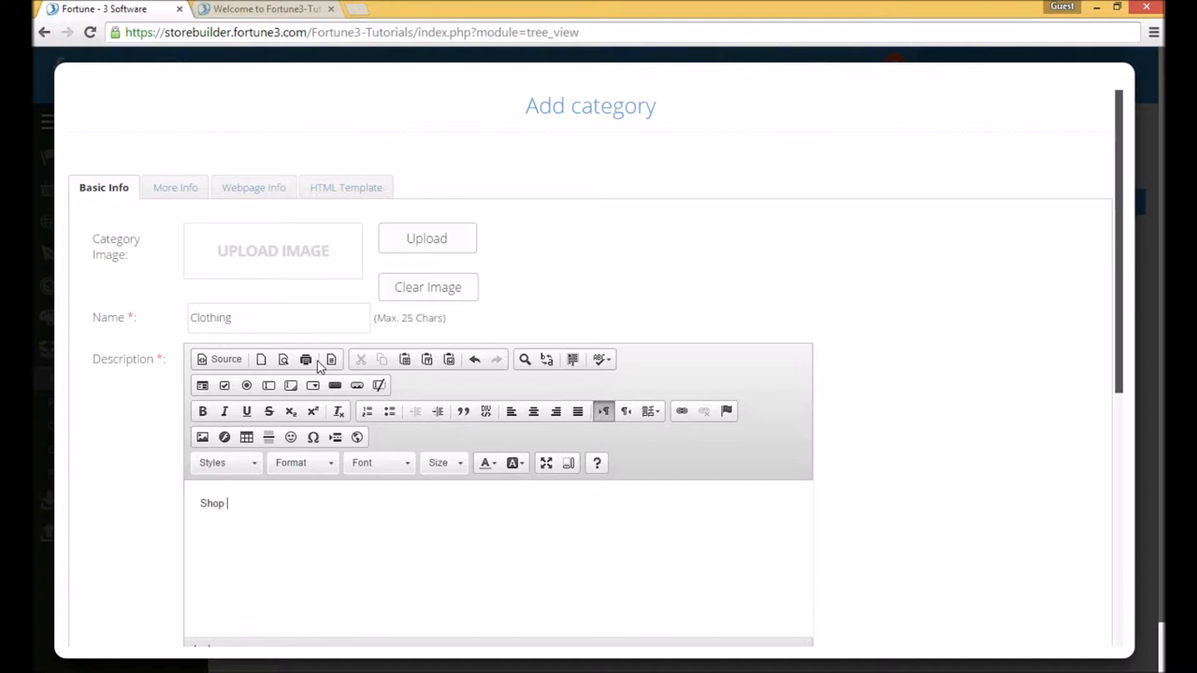
type("for clothing items suc")
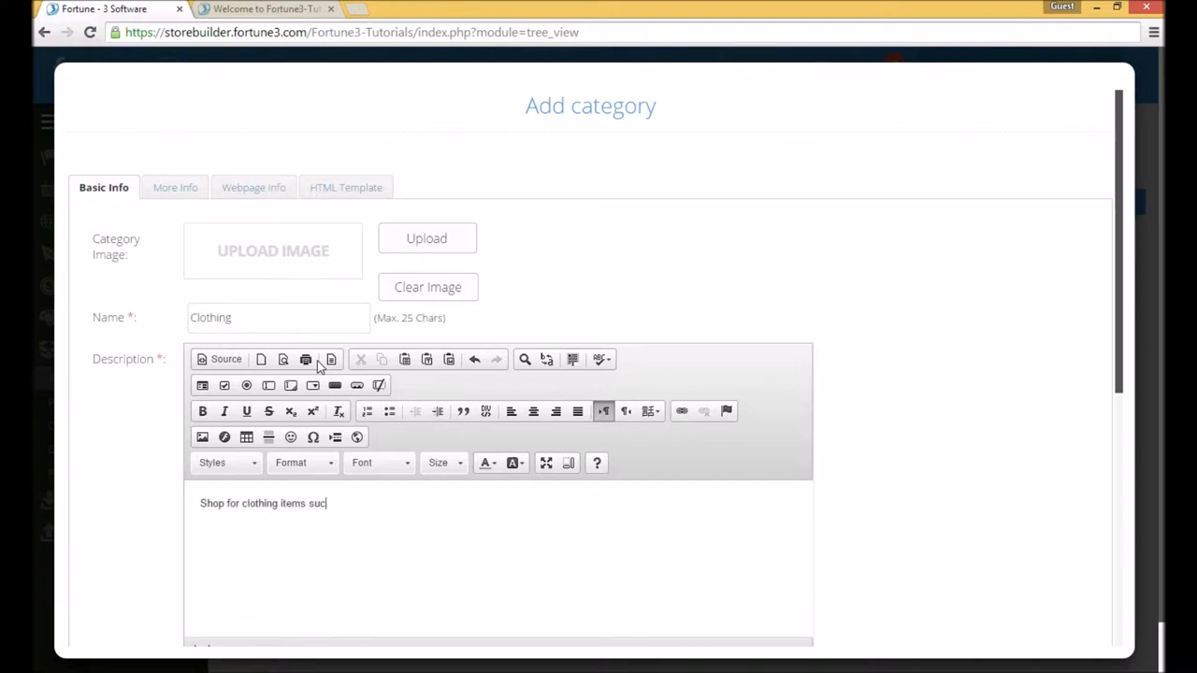
type("h as shirts, shoes, and")
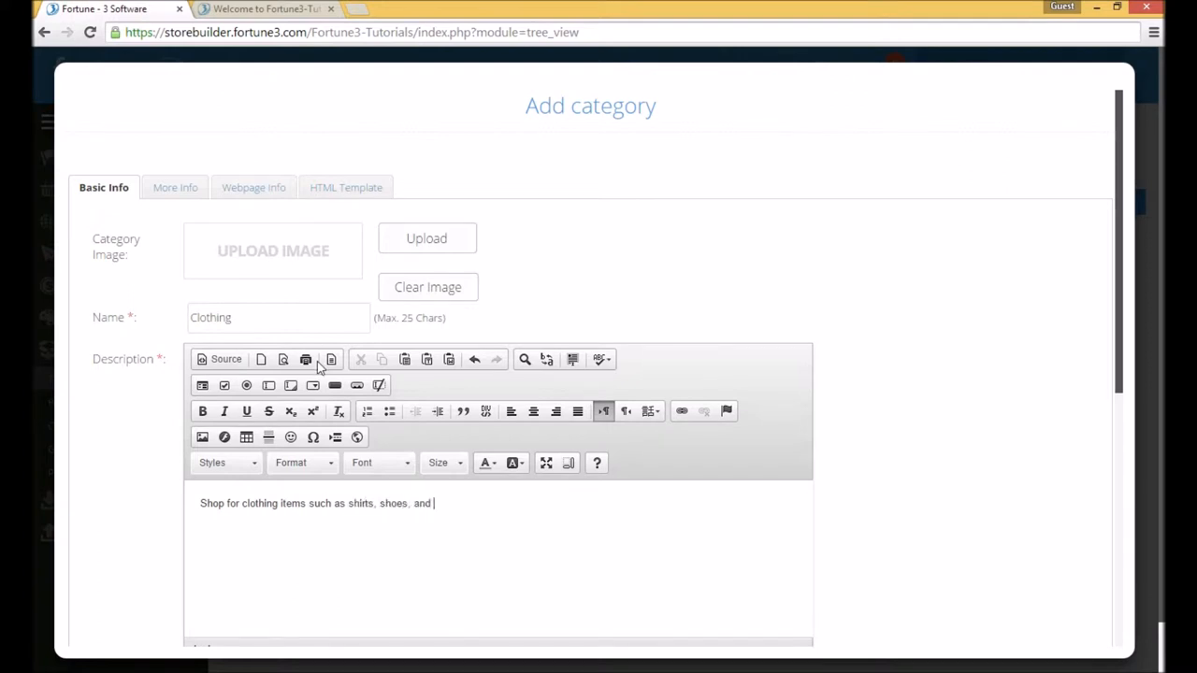
type("more.")
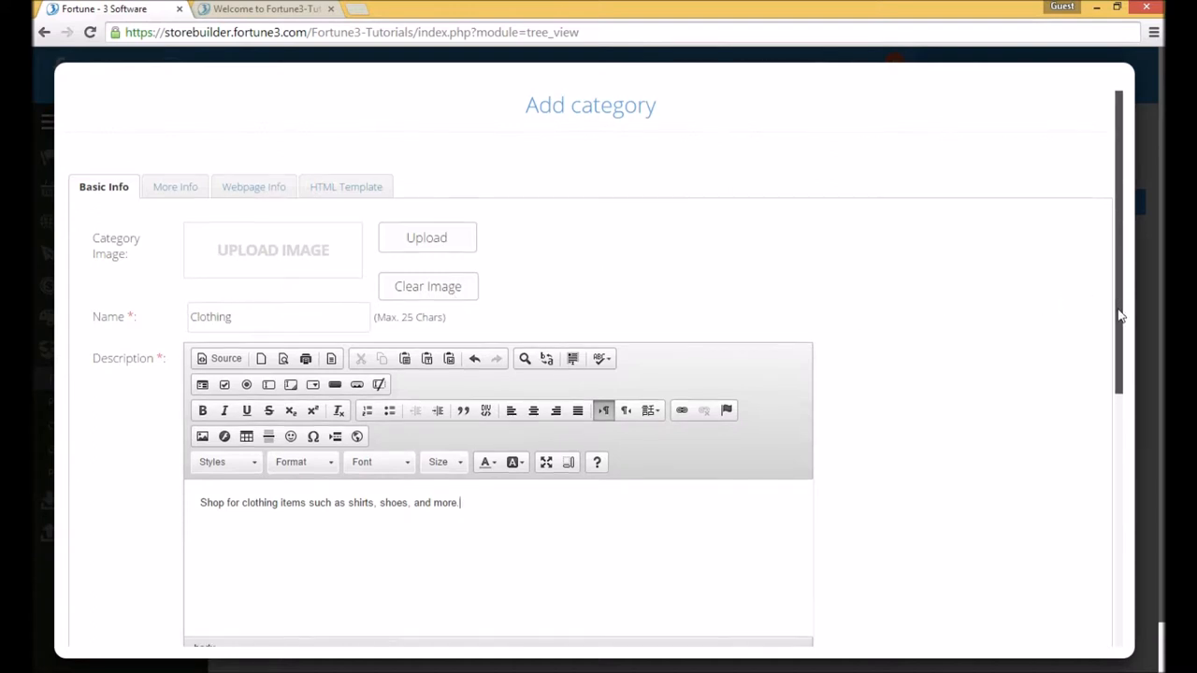
Enter the additional description 'Additional information can be entered here... this area is HTML friendly'
scroll("down", 3)
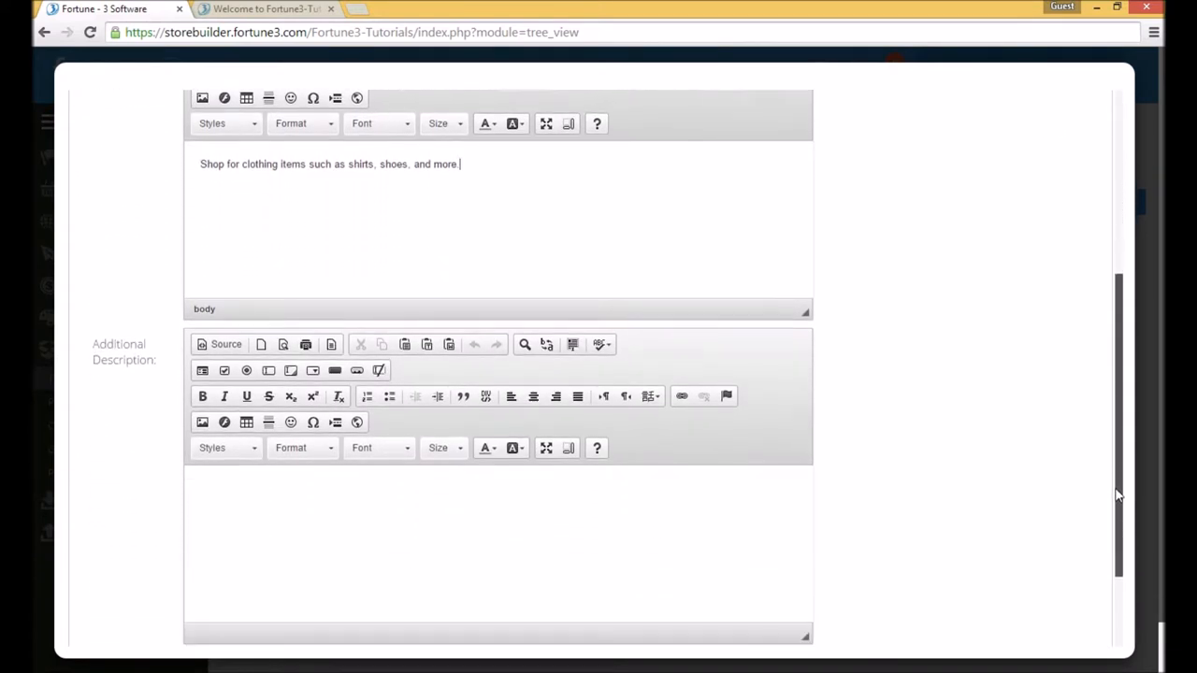
scroll("down", 3)
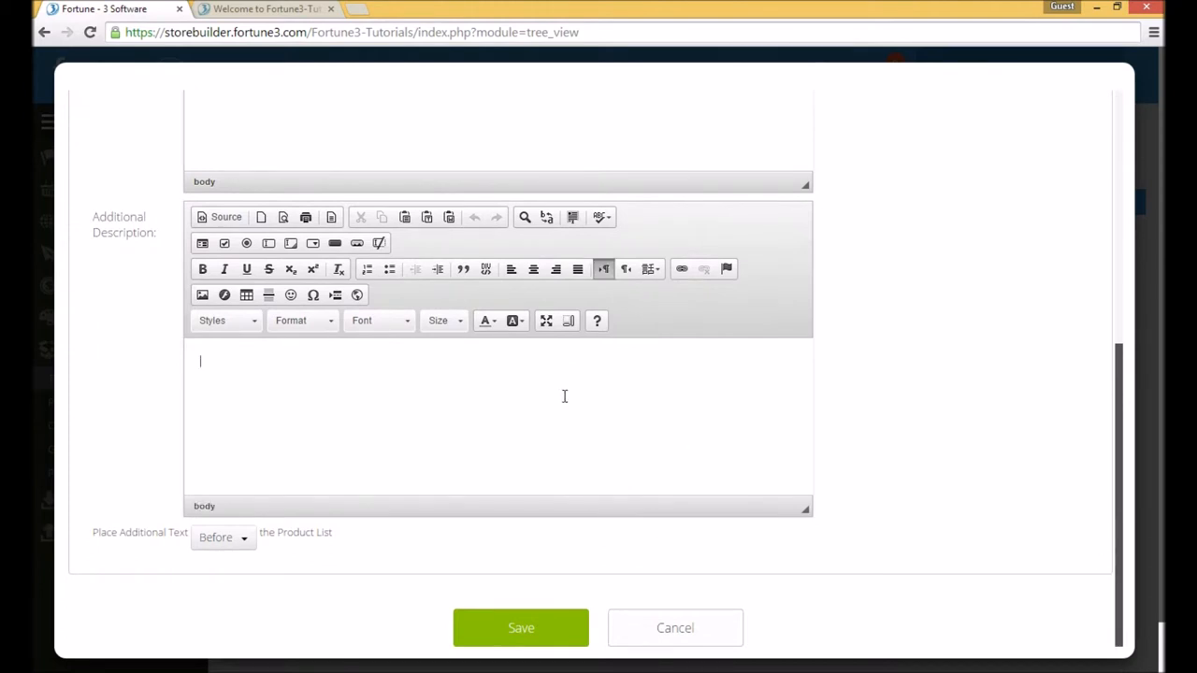
type("Additional information ca")
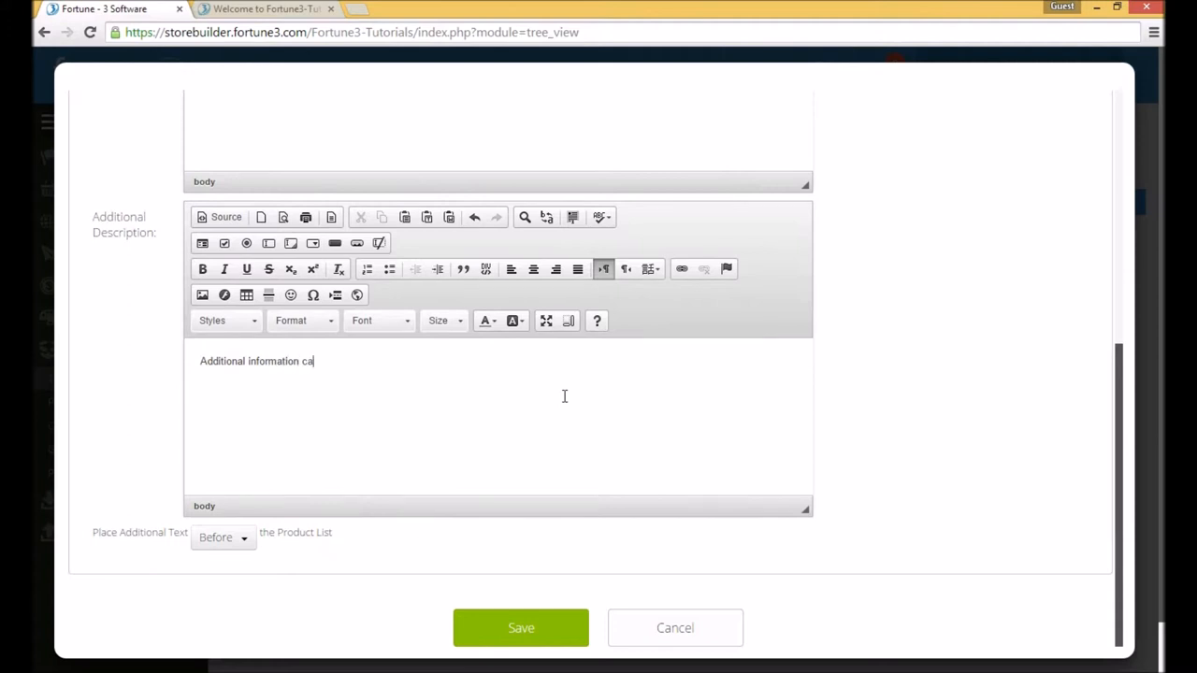
type("n be entered here. Th")
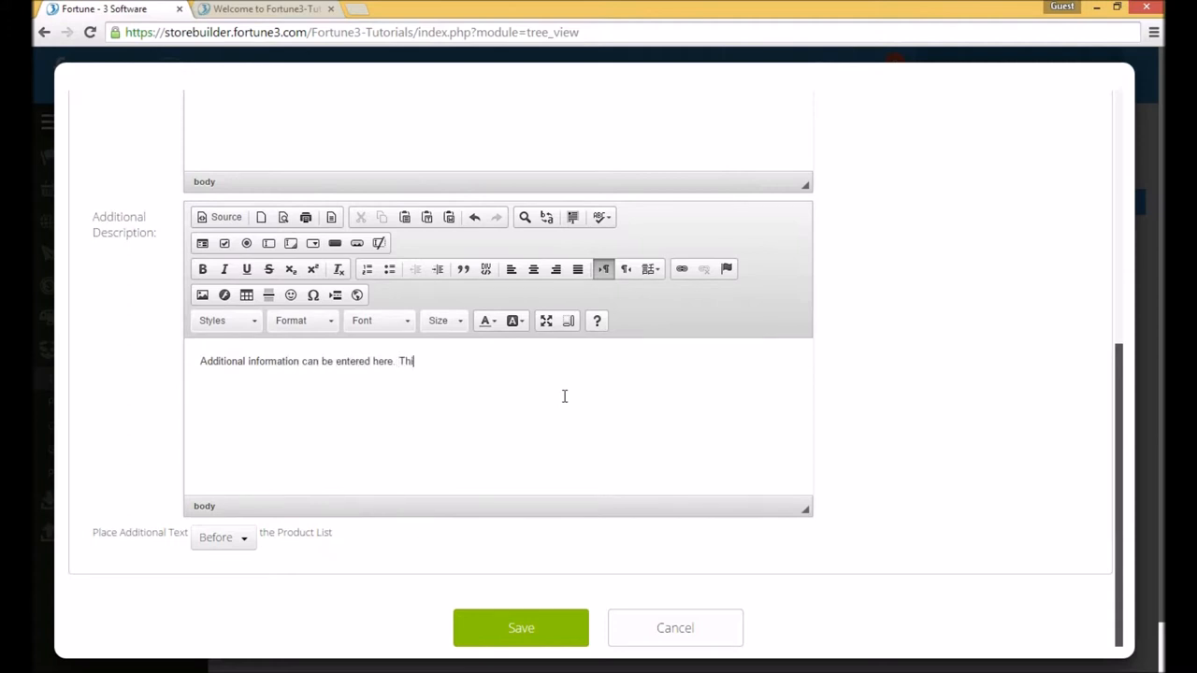
type("is area is HT")
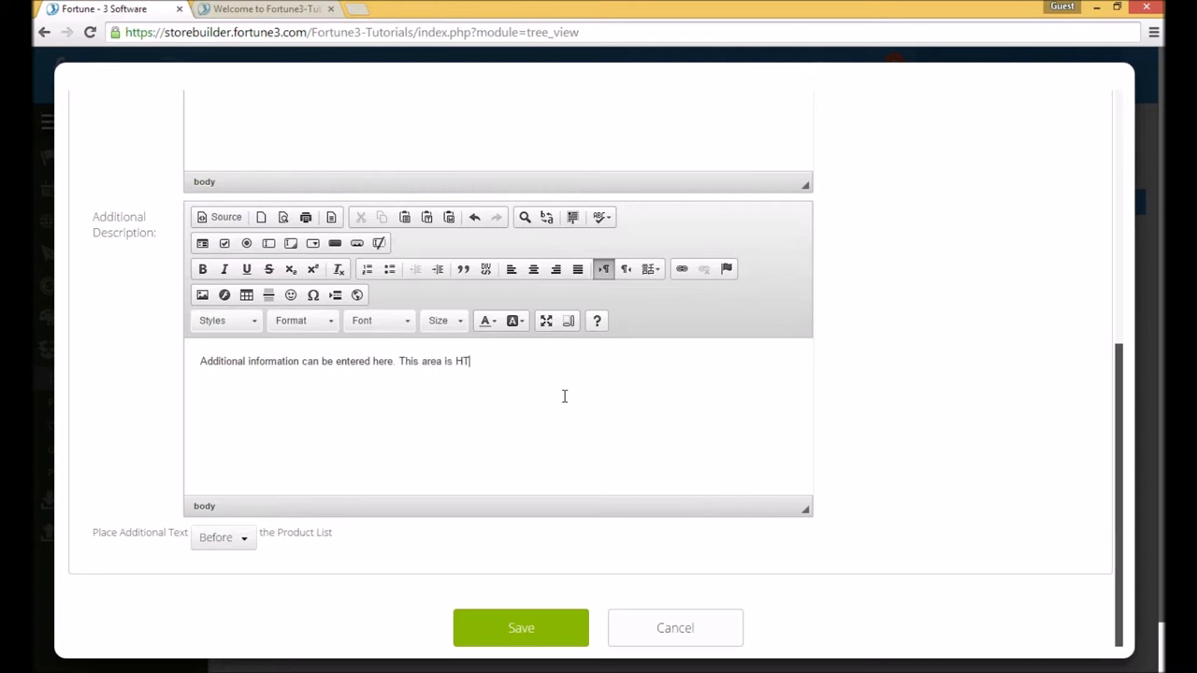
type("ML friendl")
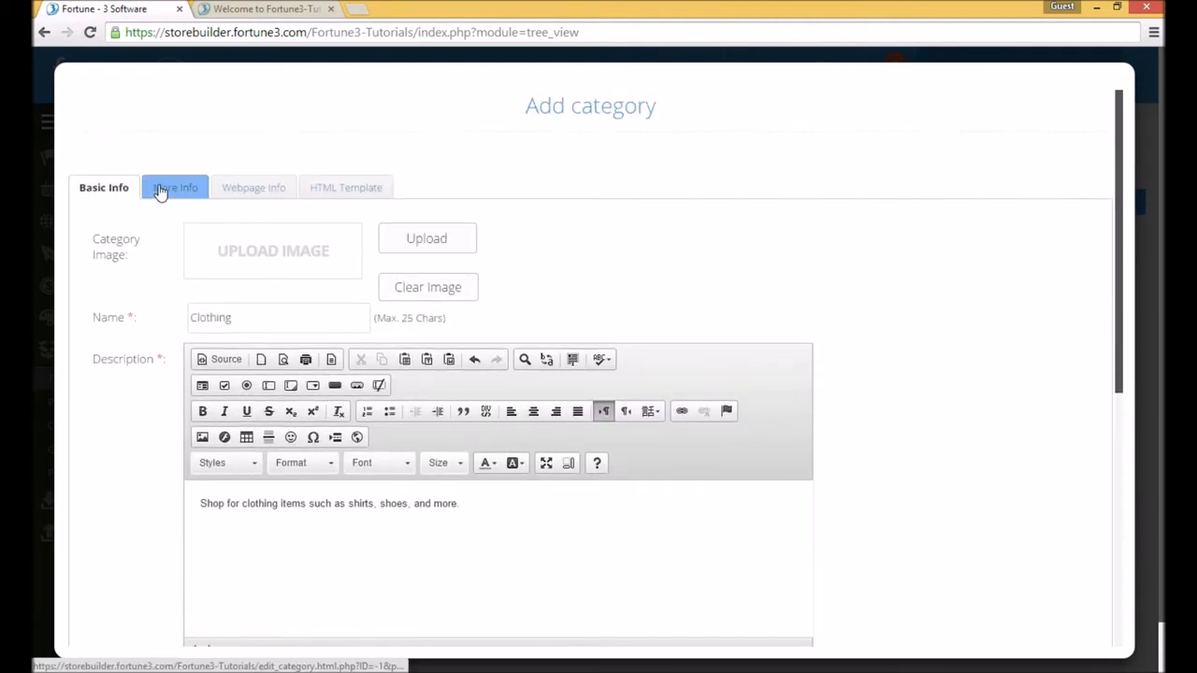
Under More Info, set Show Category on to Retail & Wholesale
left_click(174, 187)
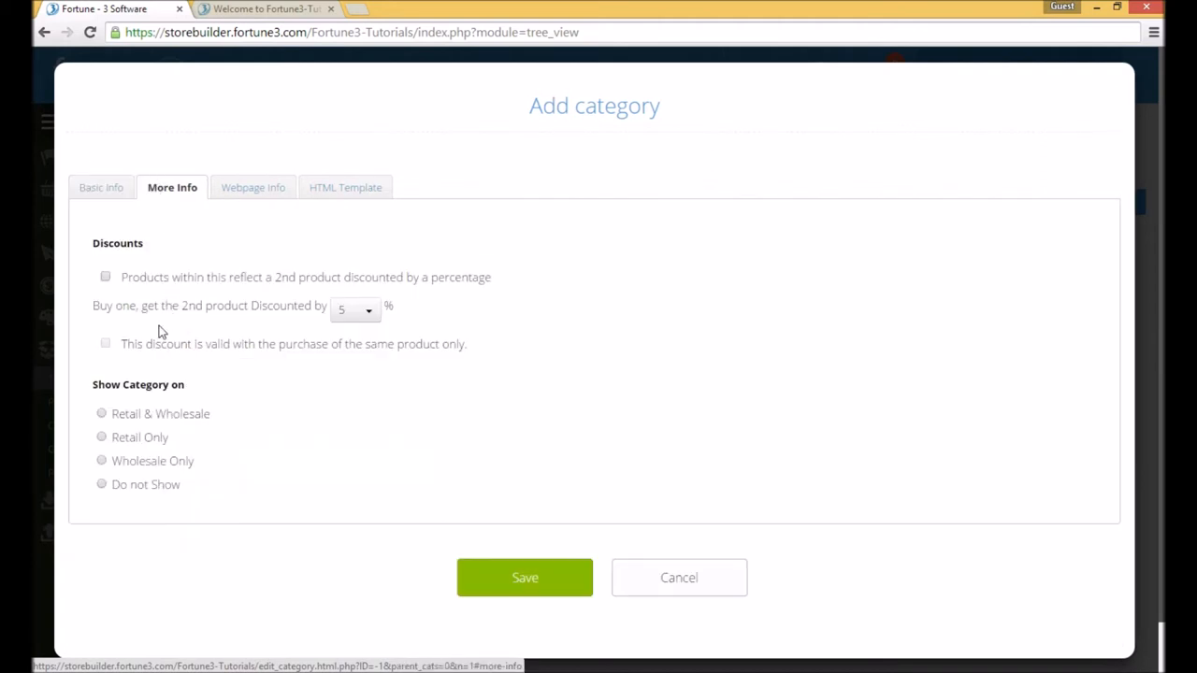
mouse_move(103, 452)
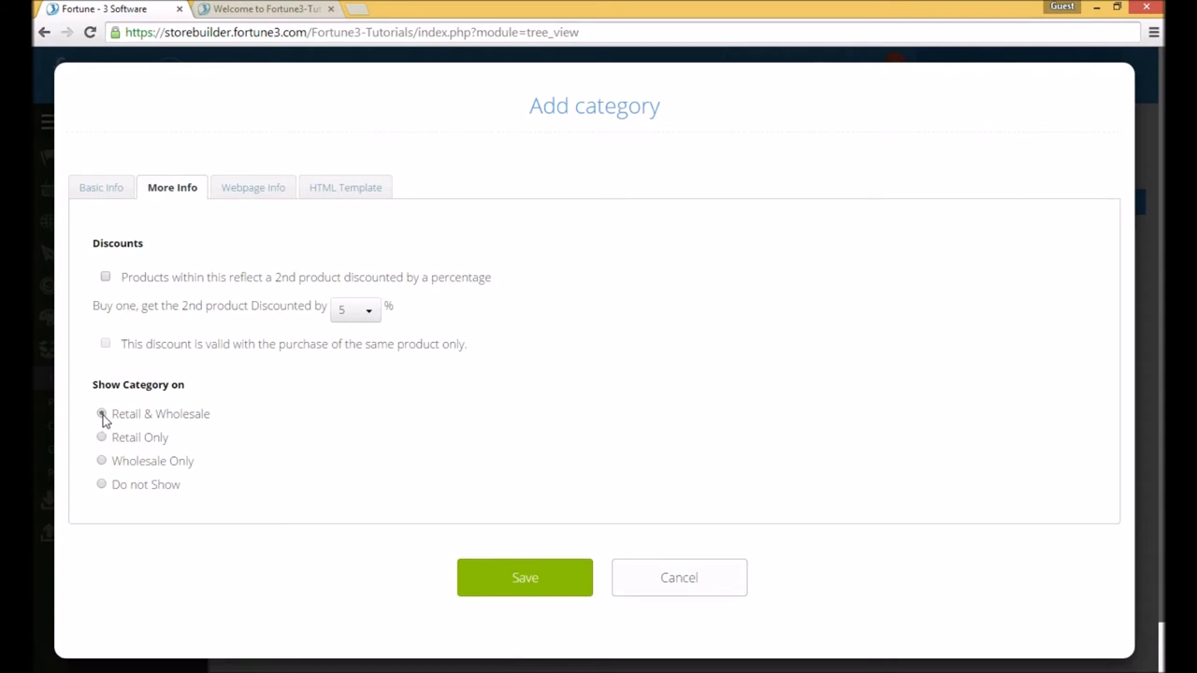
left_click(101, 413)
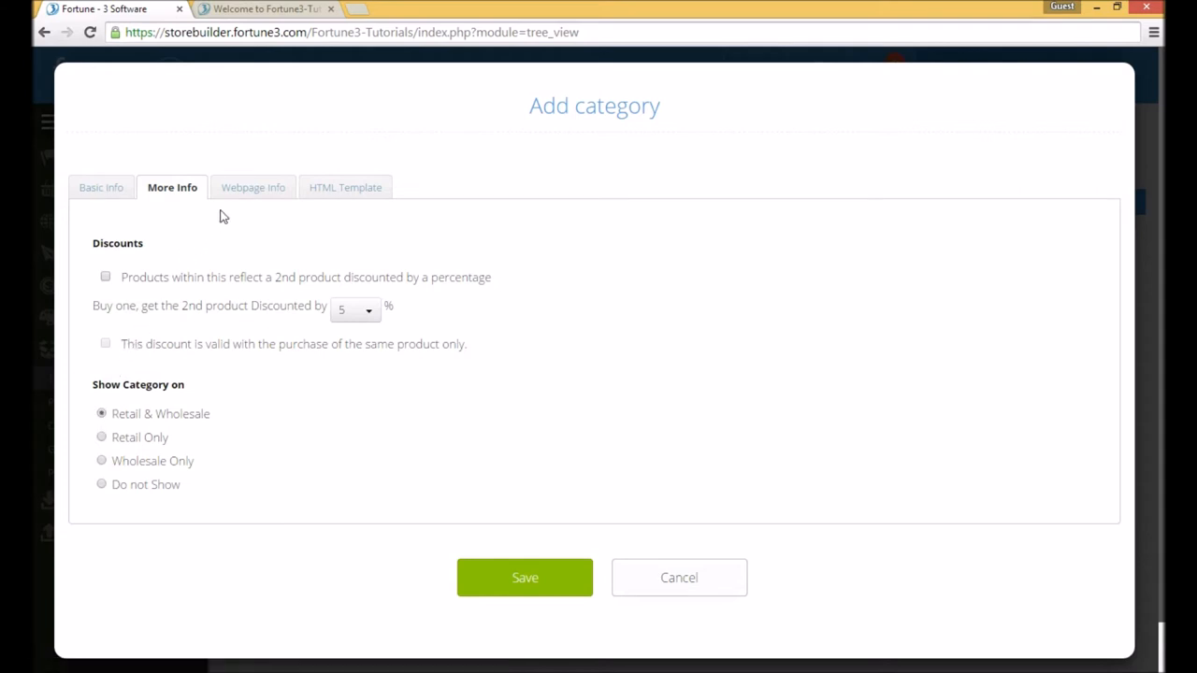
Set the webpage Title to a sentence about being displayed in search engine results
left_click(252, 187)
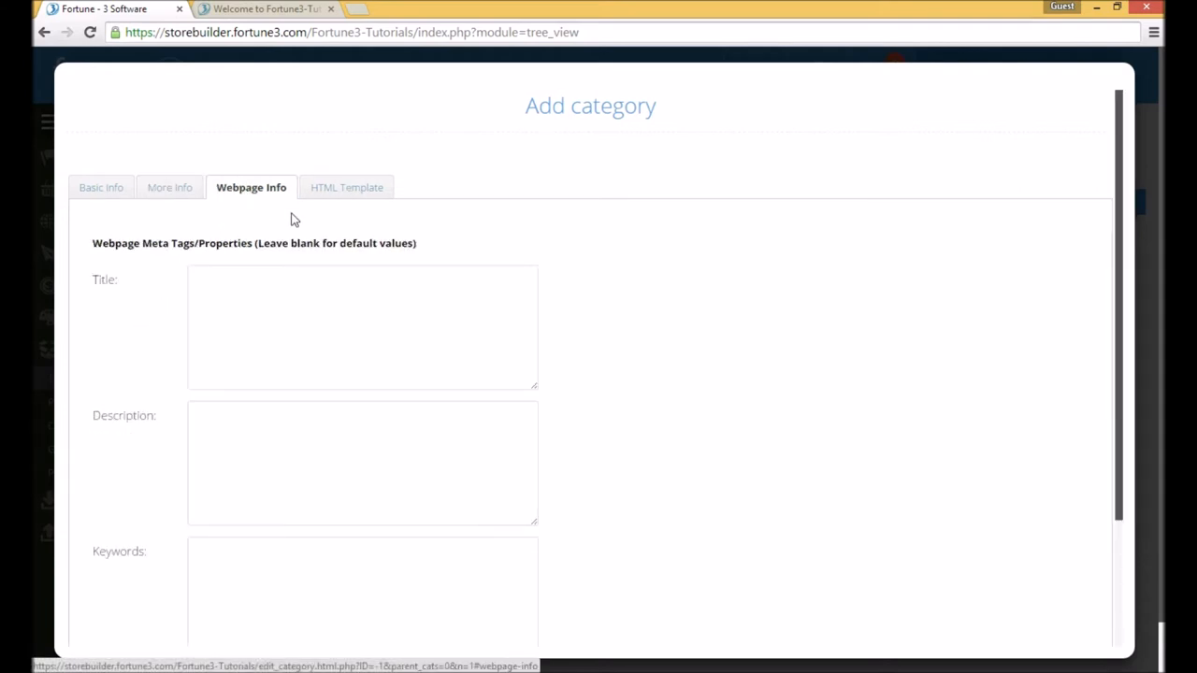
scroll("down", 3)
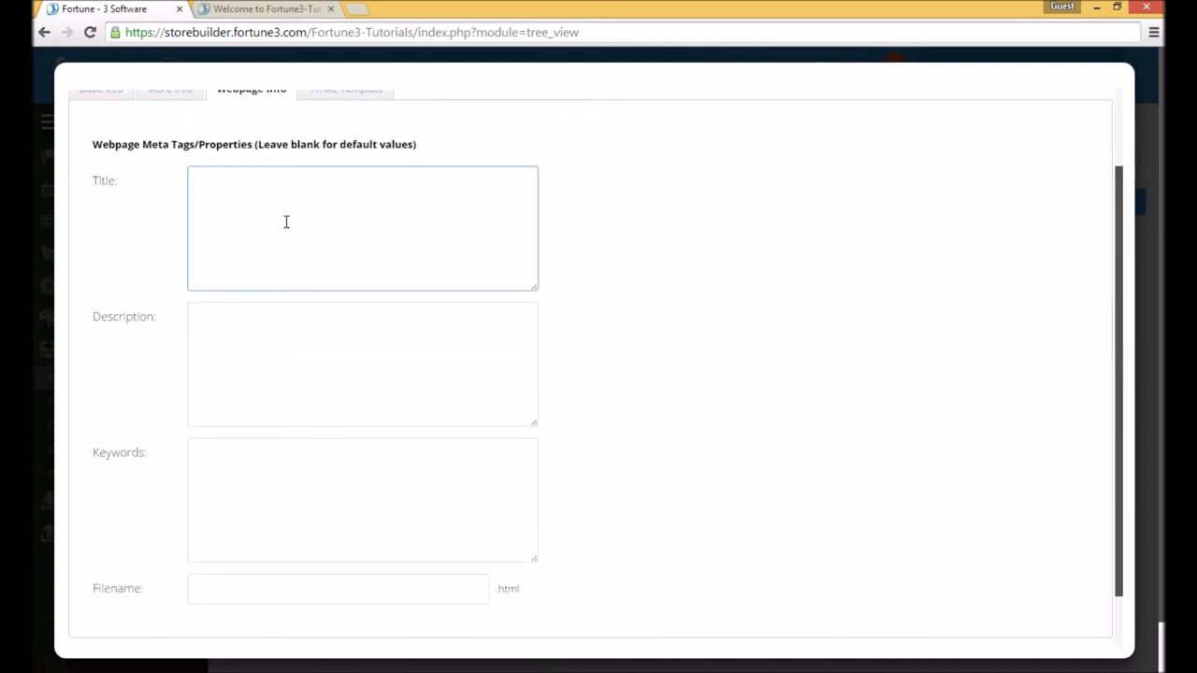
type("This information is")
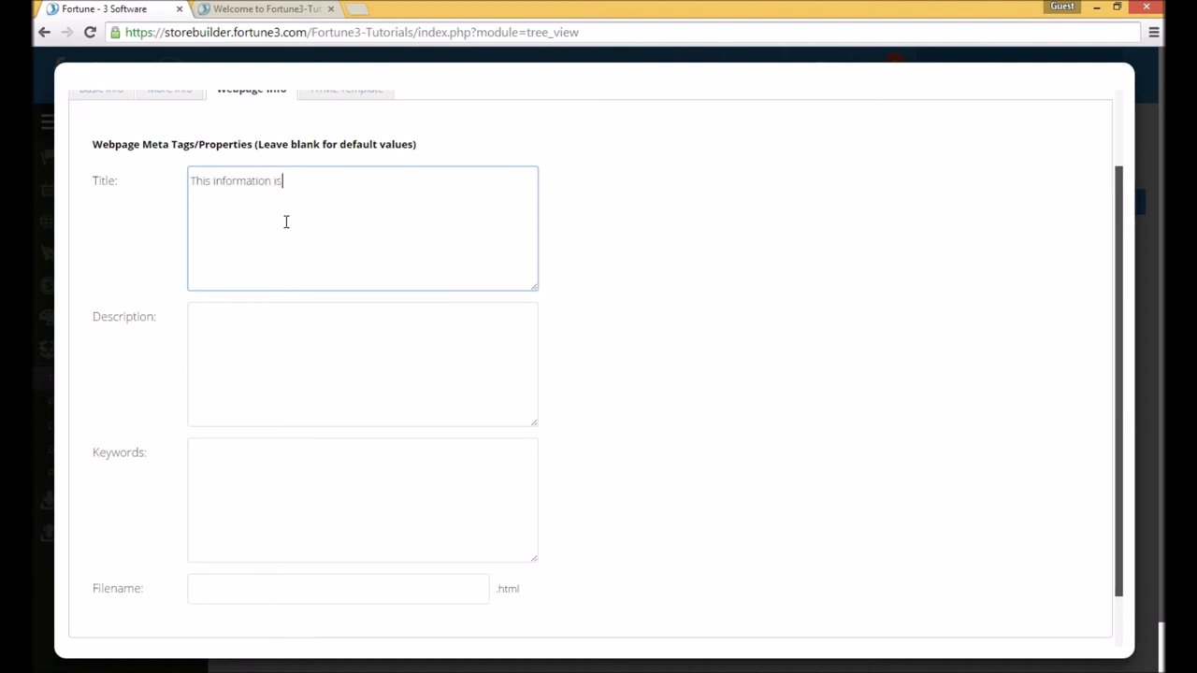
type("displayed in s")
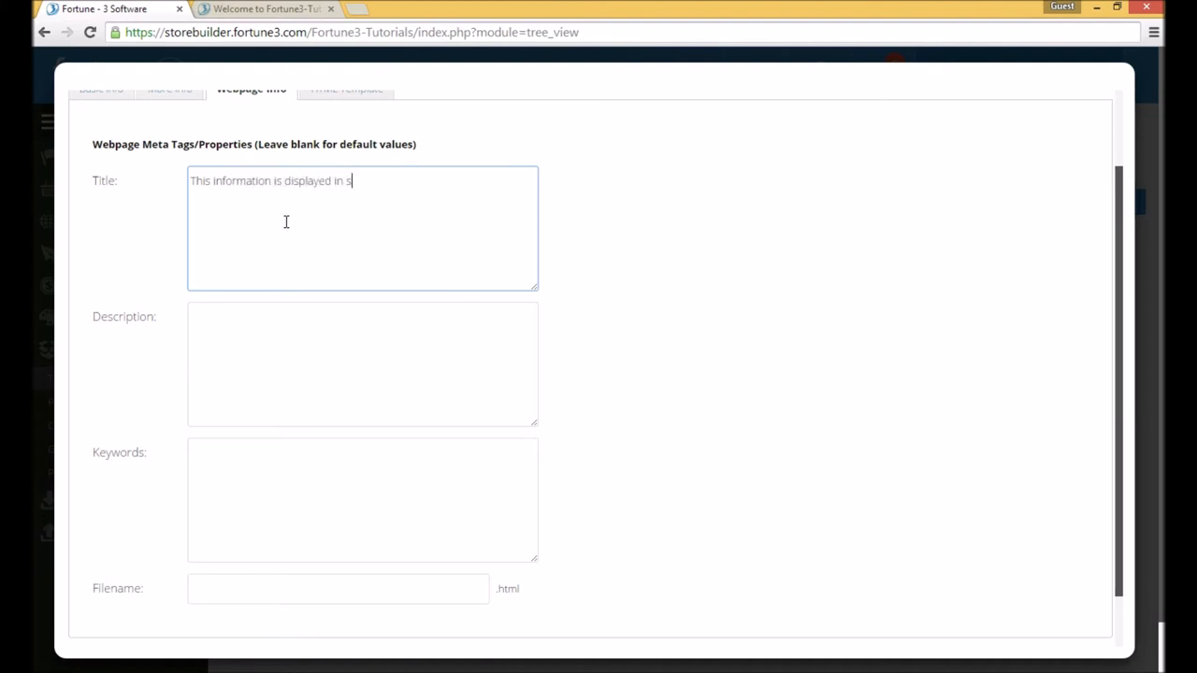
type("earch engine res")
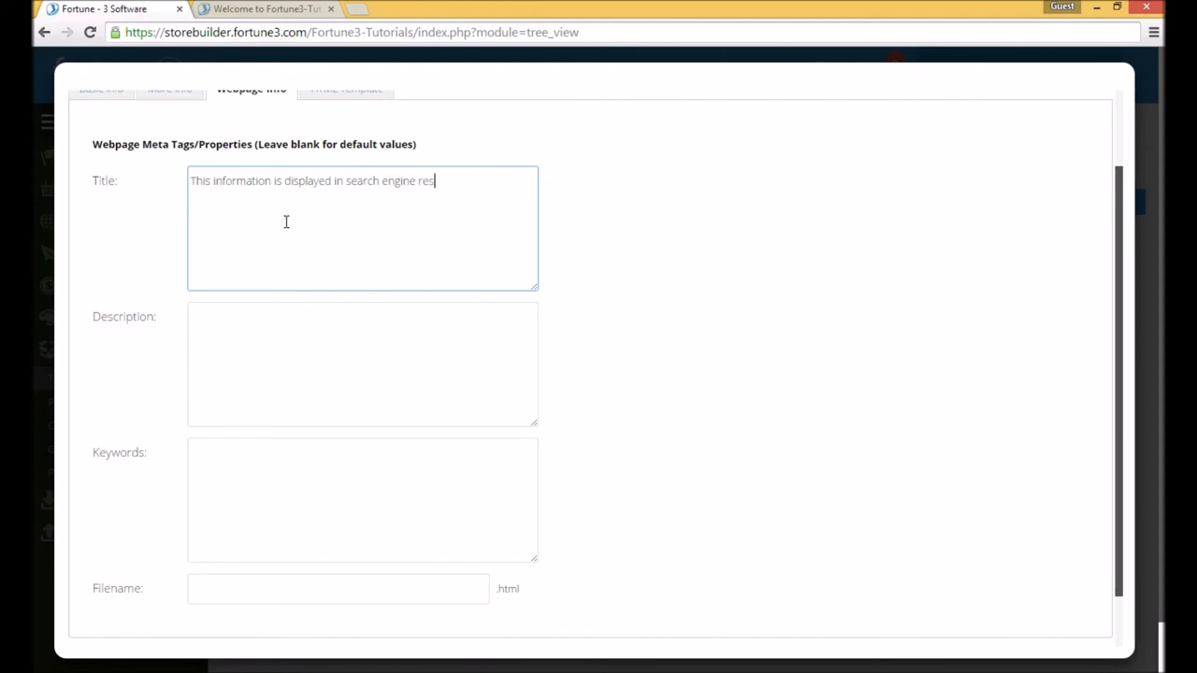
type("ults.")
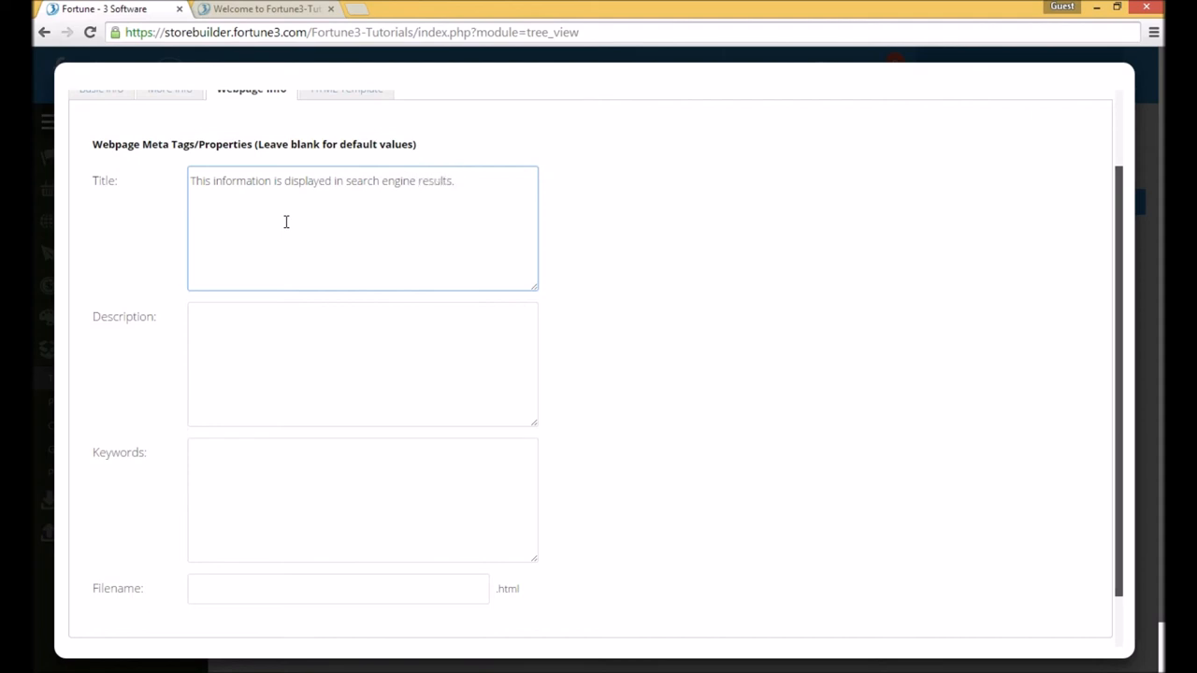
mouse_move(262, 589)
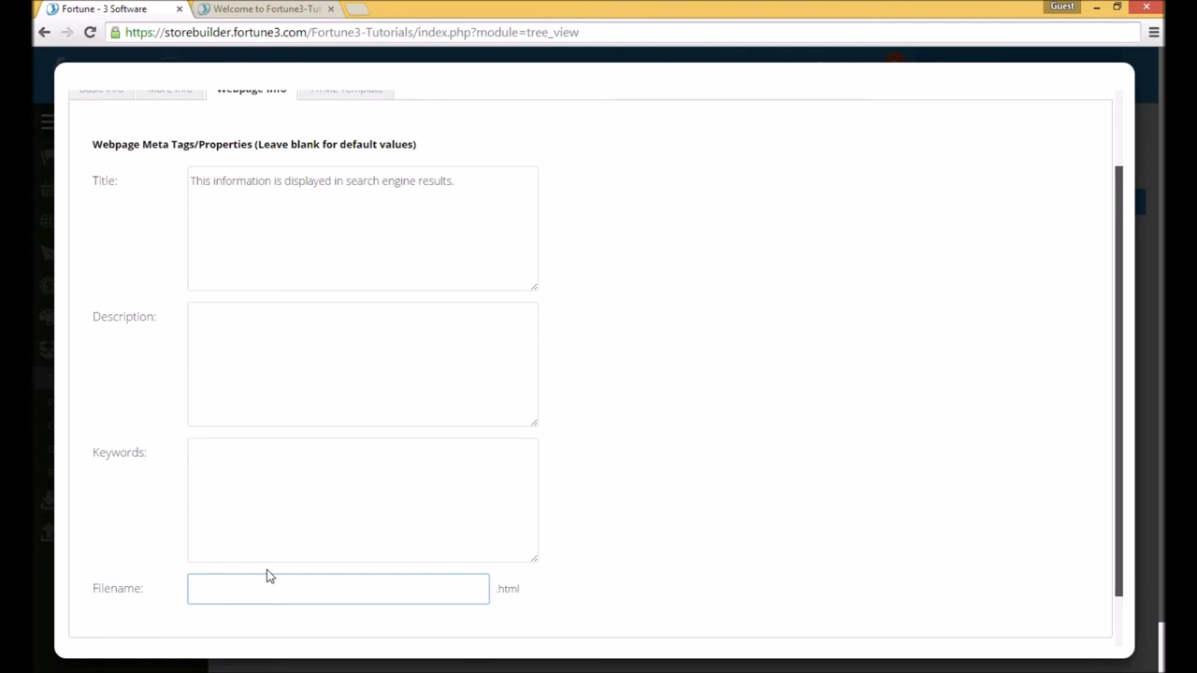
Set the Filename to 'clothing' and save the new Clothing category
type("clothing")
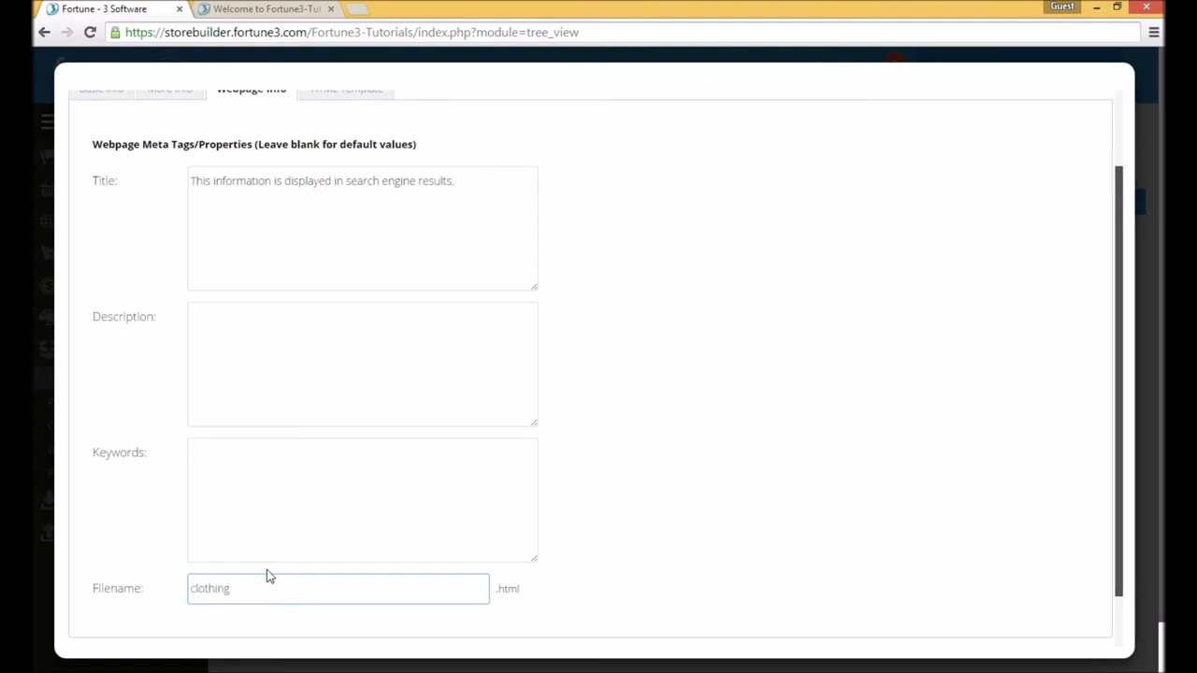
double_click(210, 588)
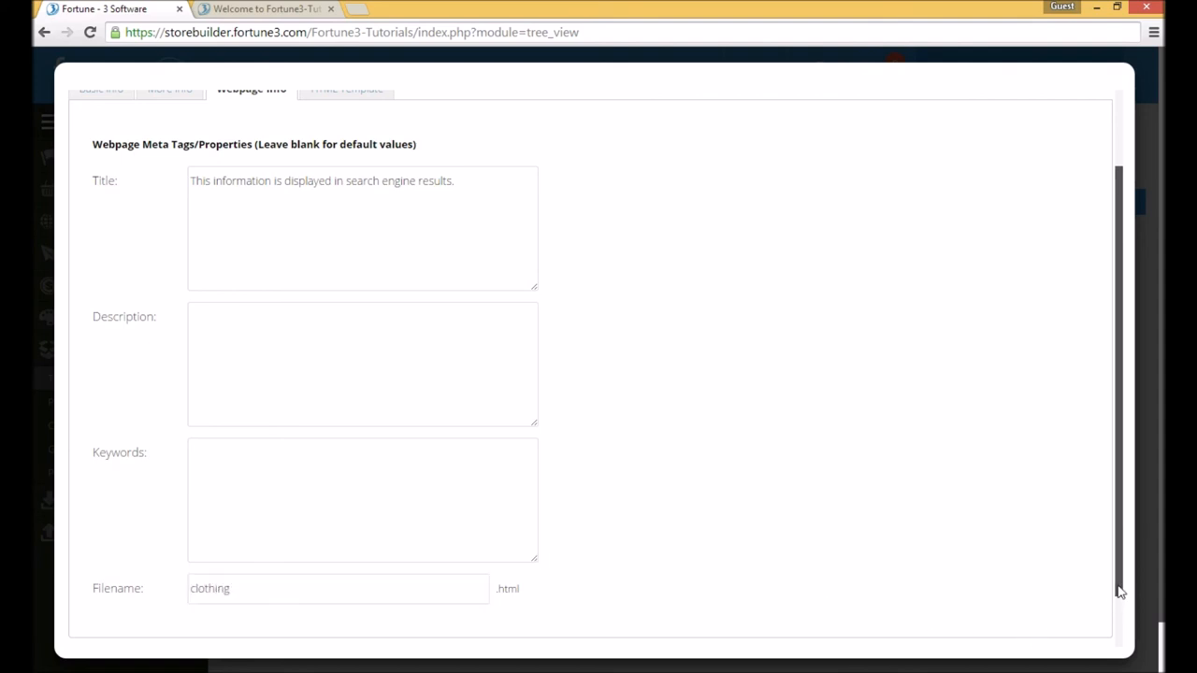
scroll("down", 3)
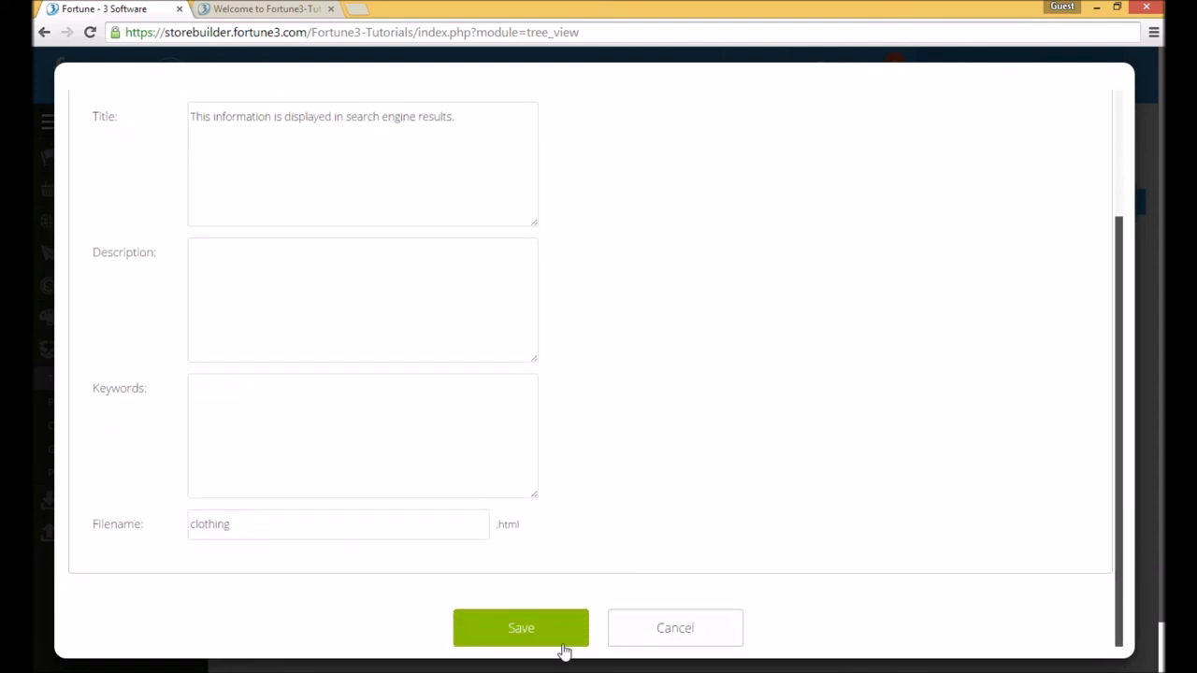
left_click(521, 628)
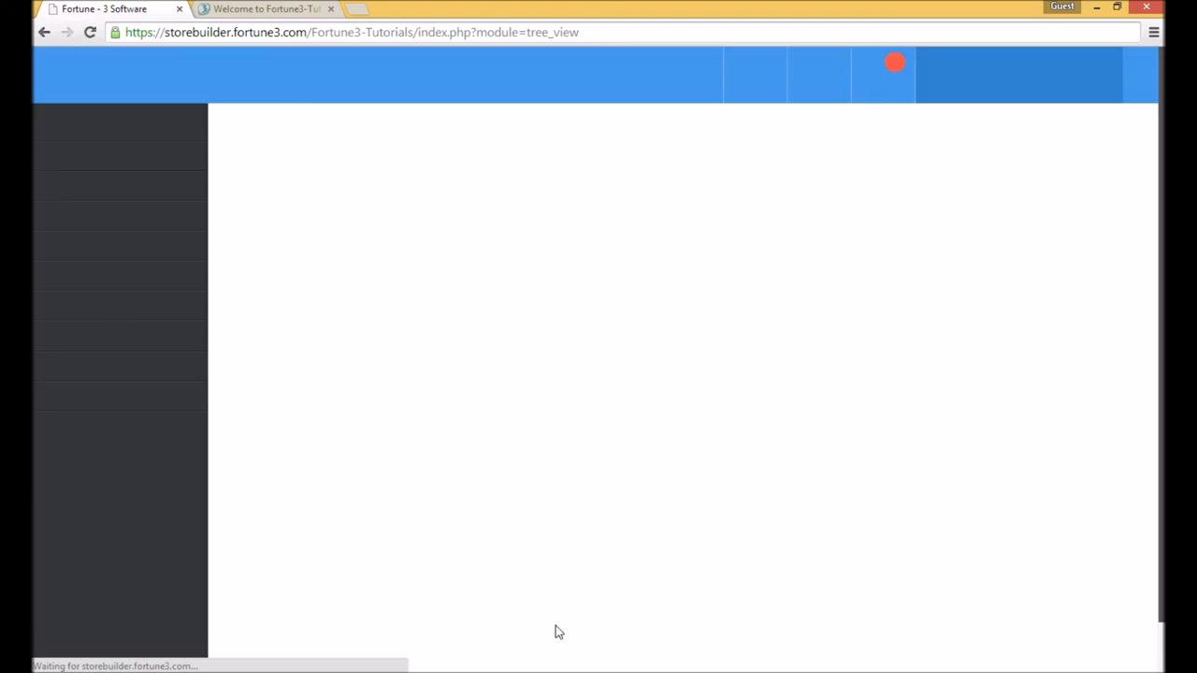